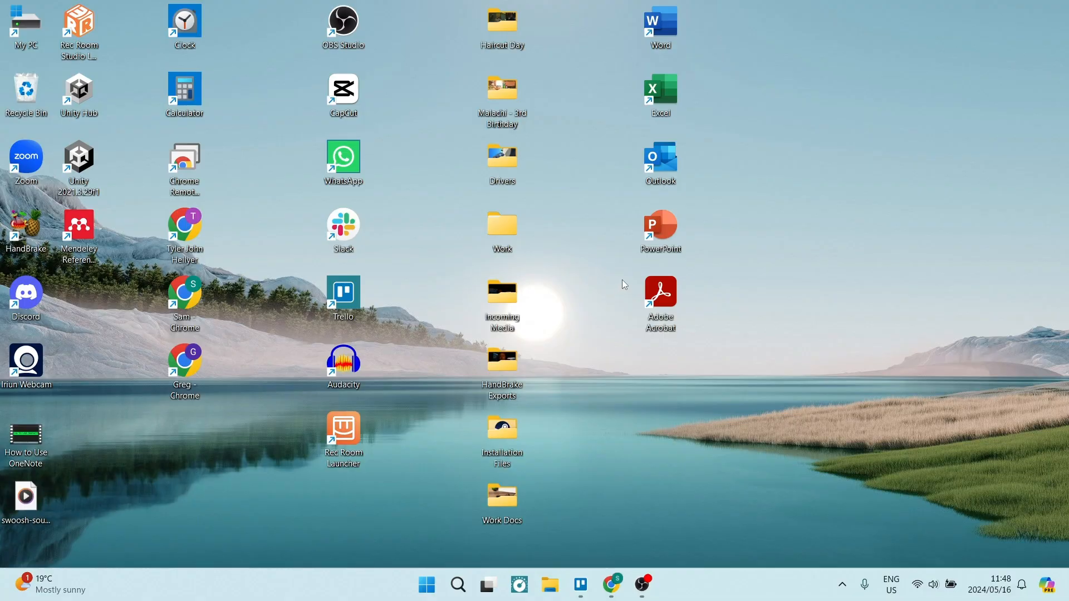
mouse_move(453, 575)
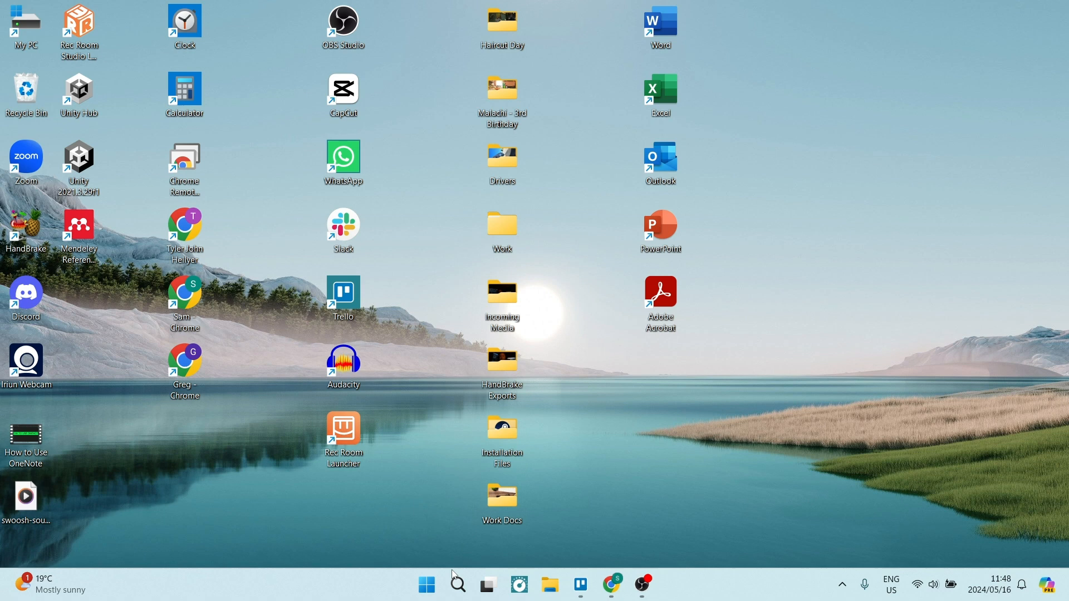
- From the Start menu's account options, open the signed-in account's settings
left_click(426, 584)
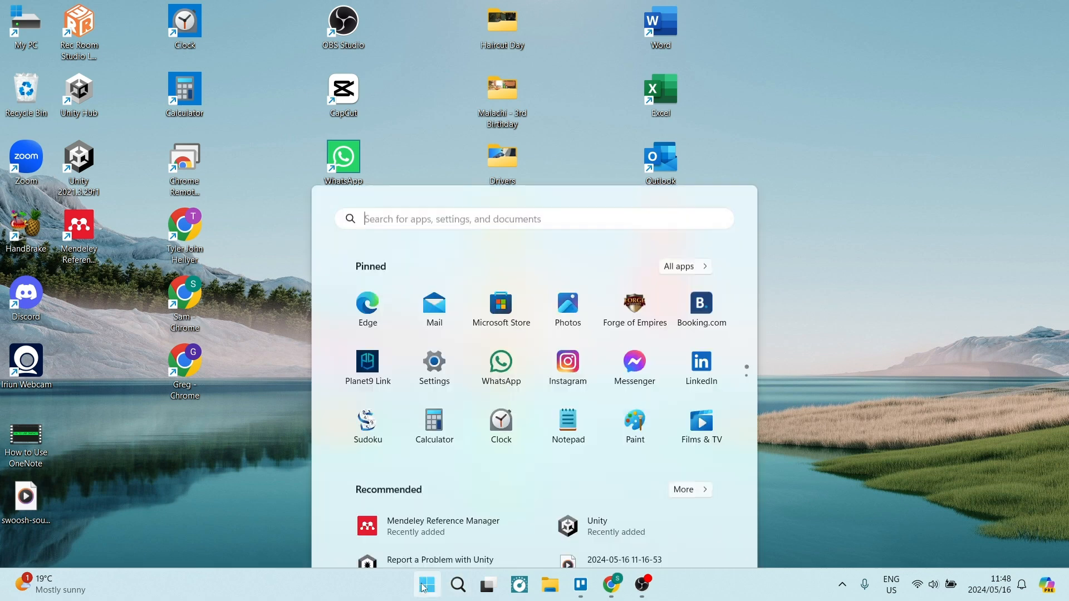
left_click(367, 536)
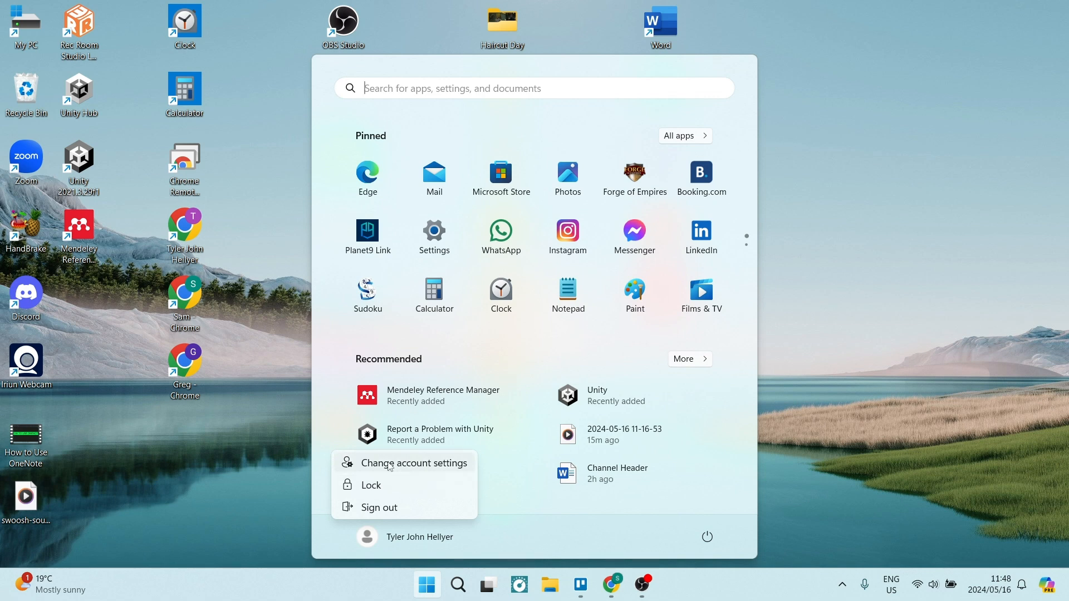
left_click(414, 463)
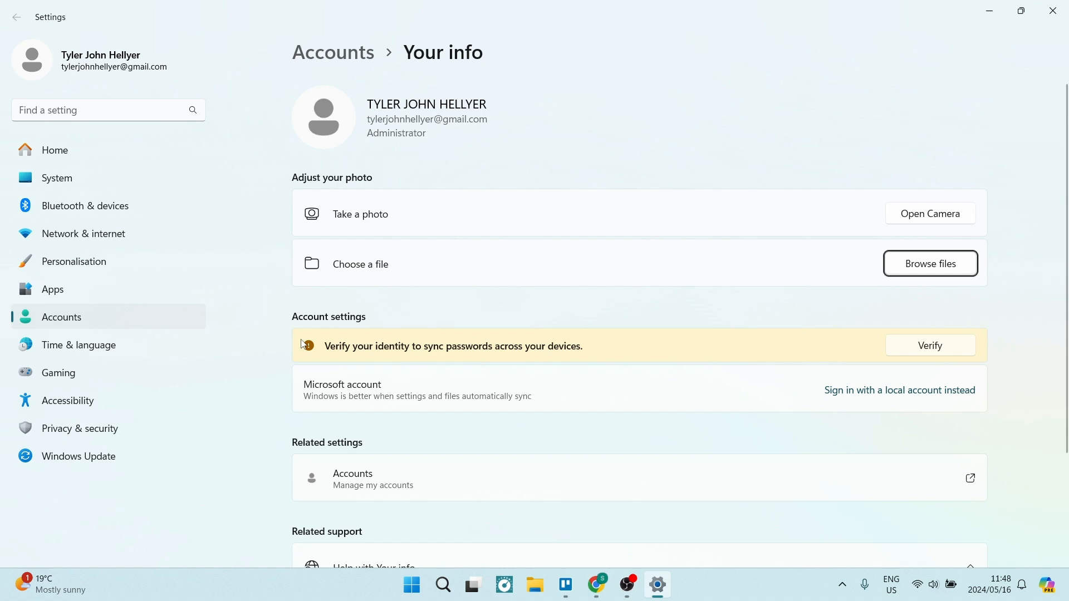
mouse_move(331, 402)
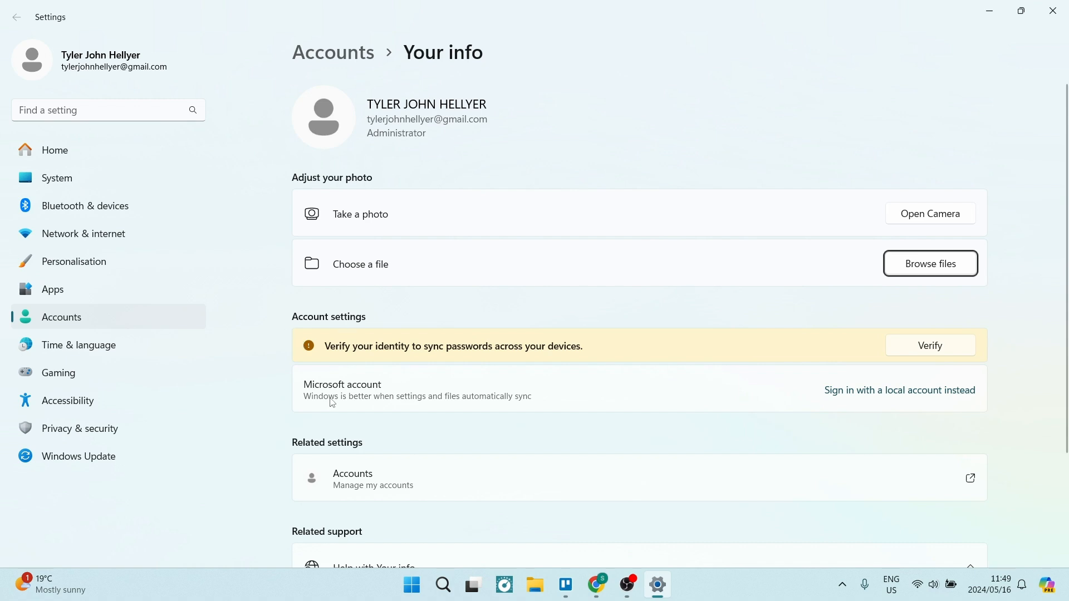
mouse_move(730, 367)
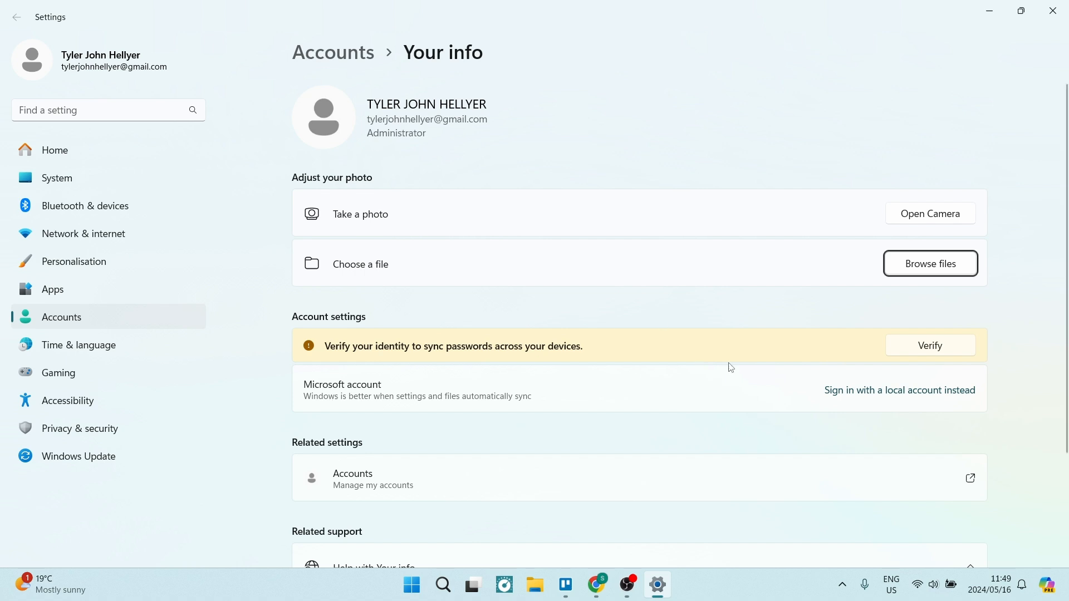
mouse_move(870, 394)
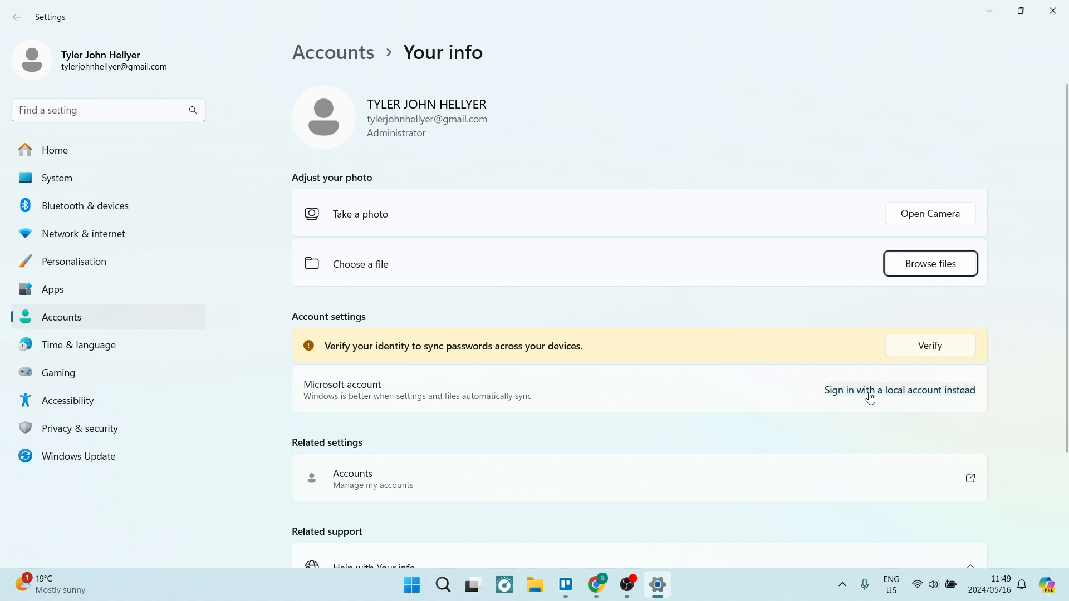
- Choose 'Sign in with a local account instead' in Account settings
left_click(900, 391)
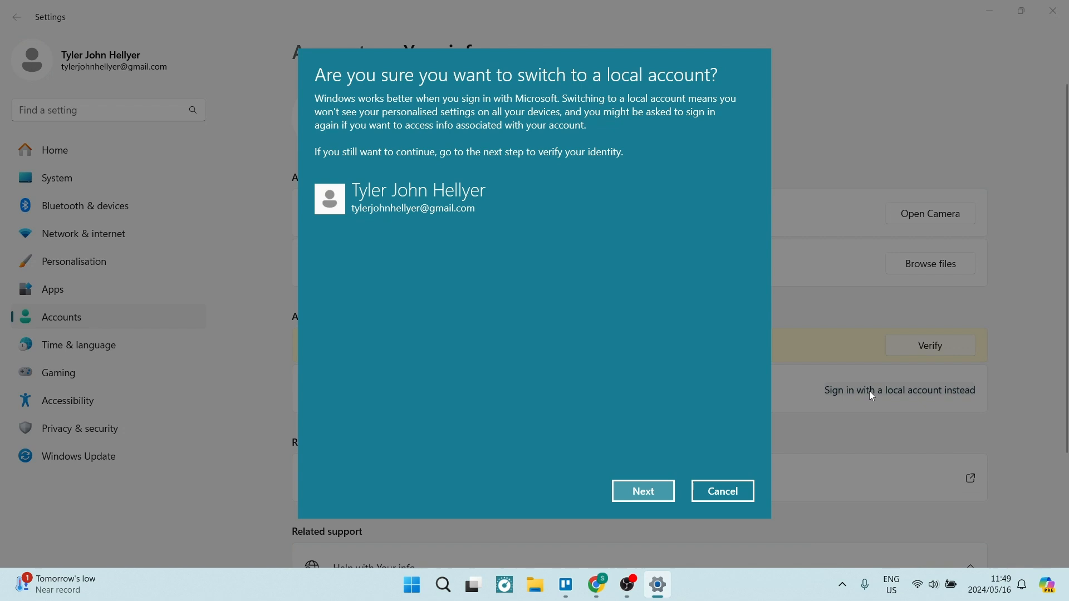
mouse_move(608, 443)
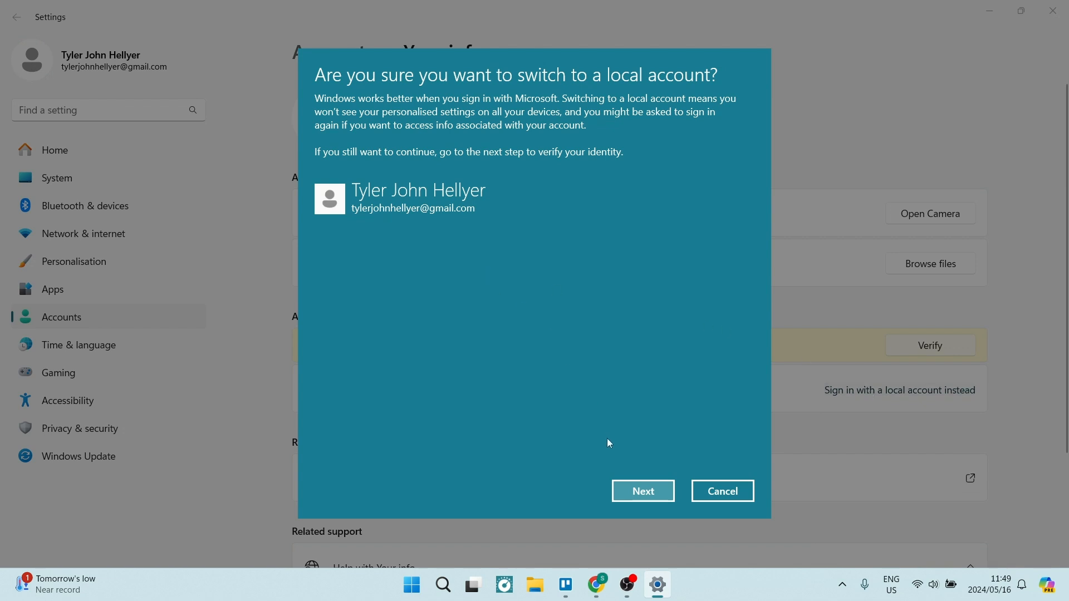
mouse_move(635, 493)
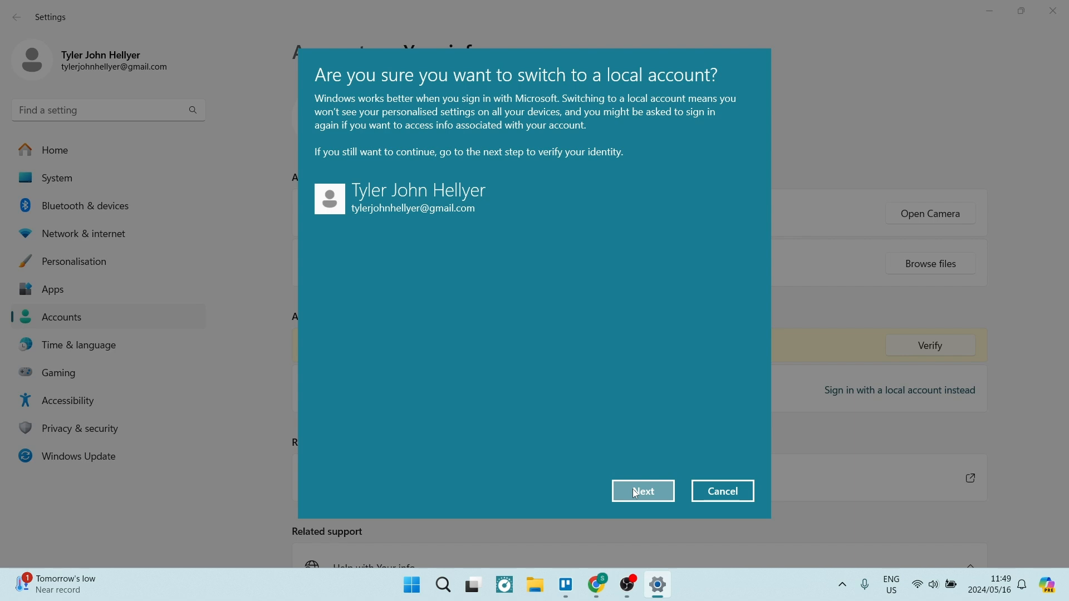
- Continue past the confirmation and enter the account password to verify identity
left_click(643, 491)
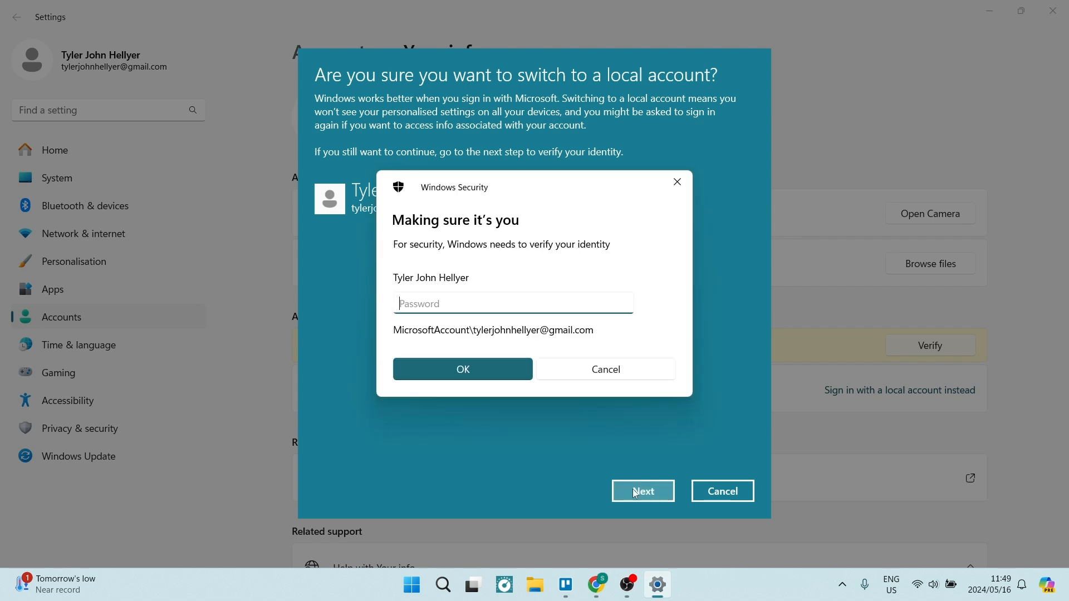
type("•")
type("Samlam")
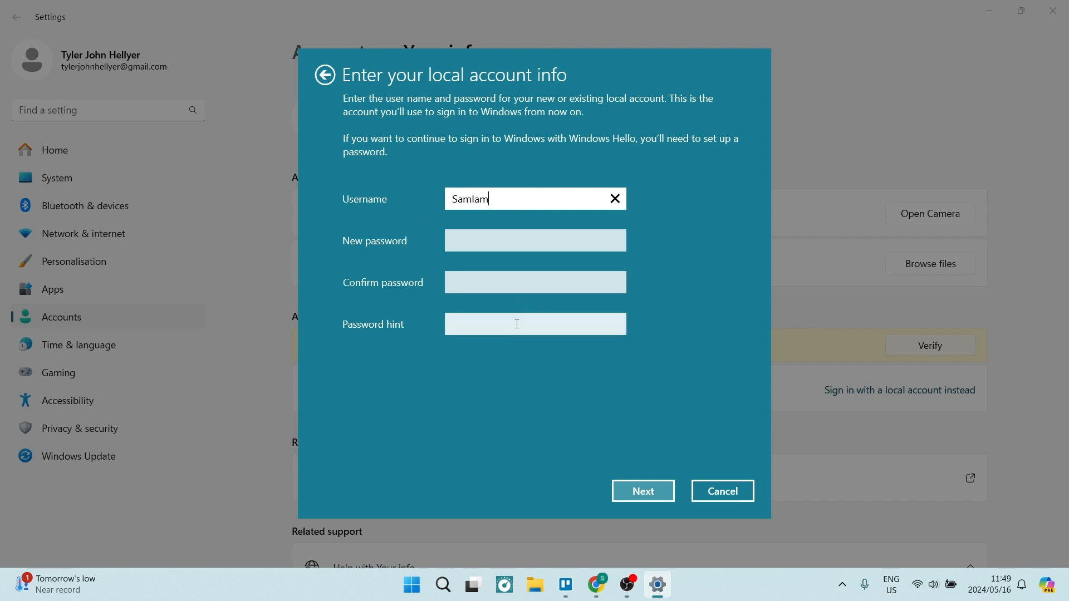
- Submit the local account Samlam details, then sign out to finish
left_click(644, 491)
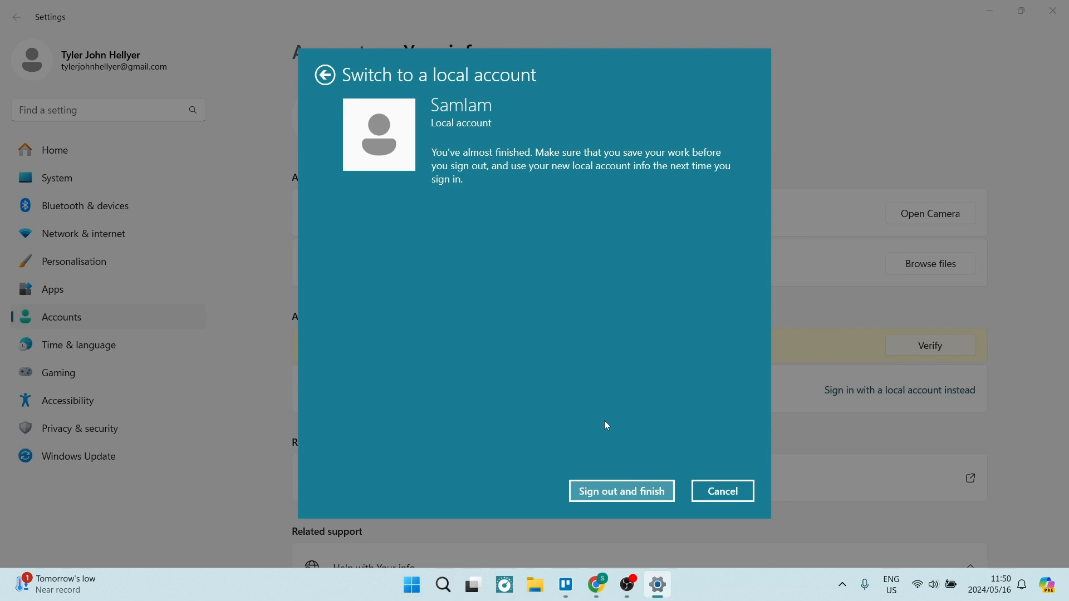
mouse_move(557, 323)
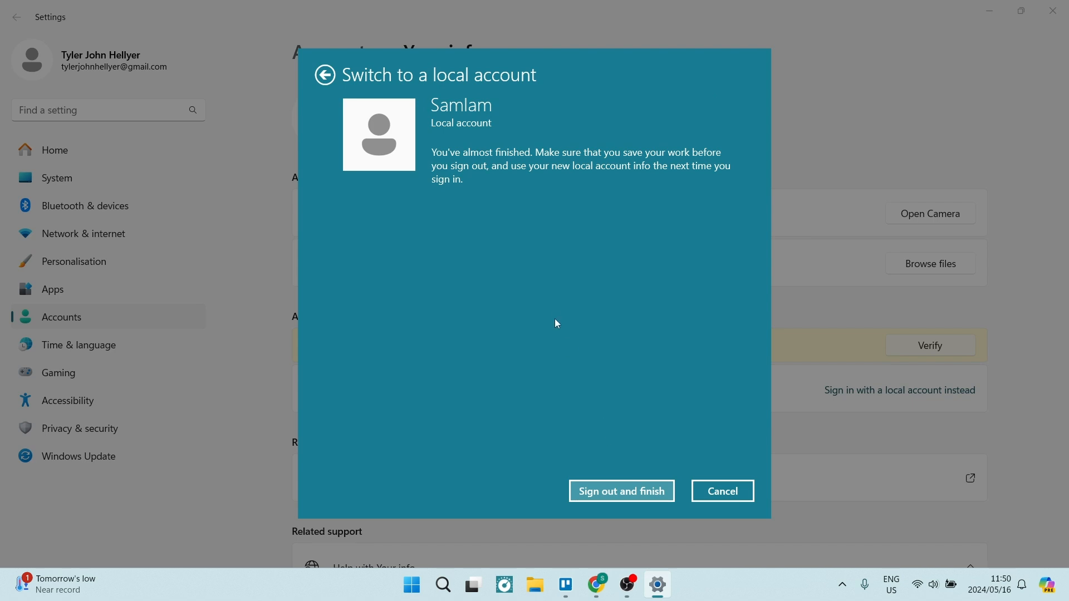
mouse_move(511, 97)
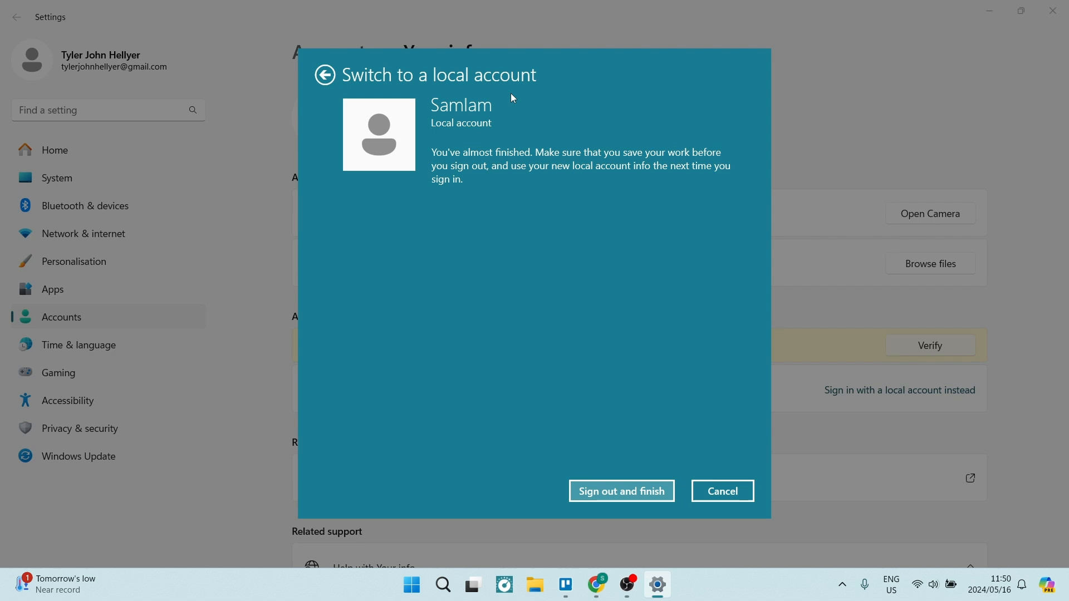
mouse_move(476, 167)
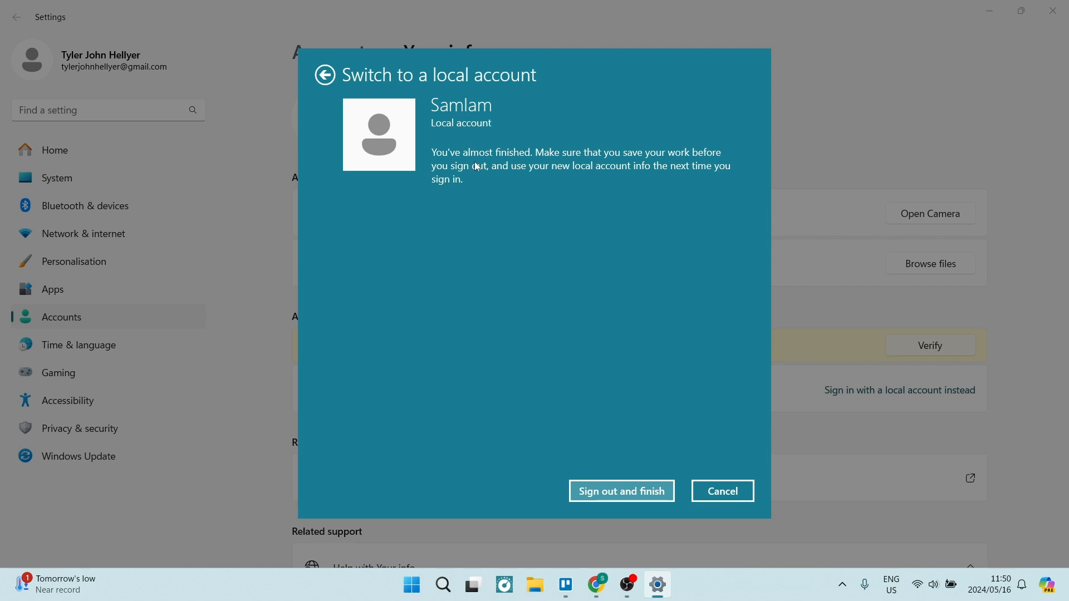
mouse_move(499, 177)
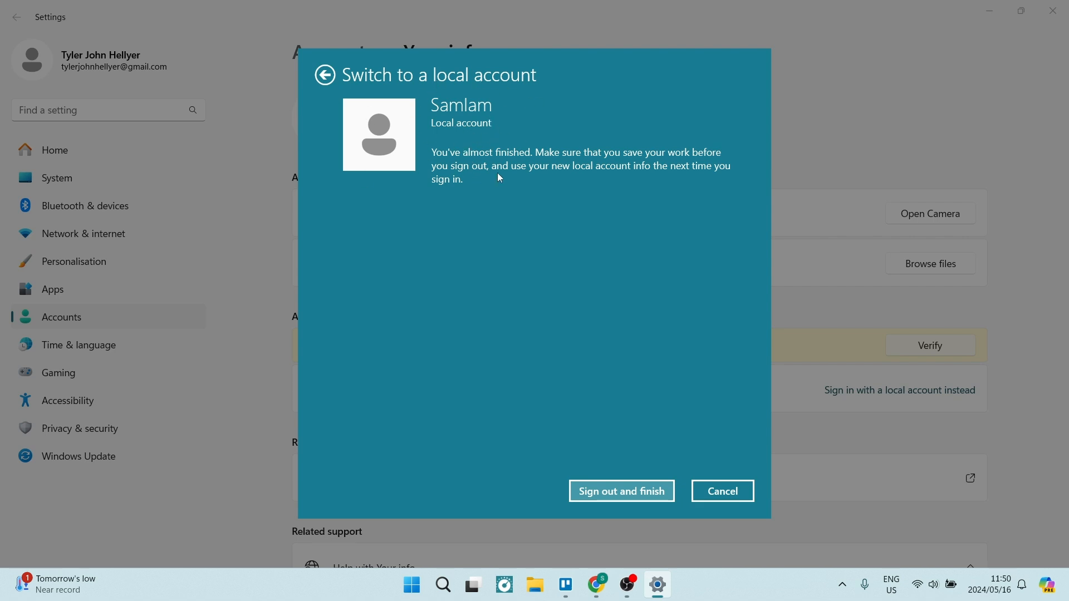
mouse_move(515, 308)
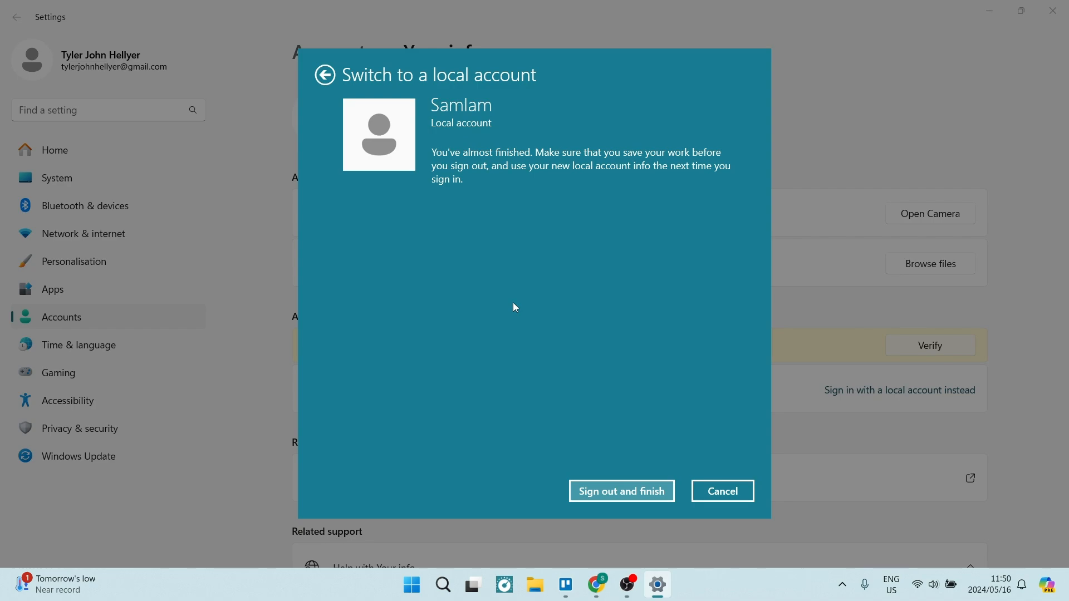
left_click(621, 491)
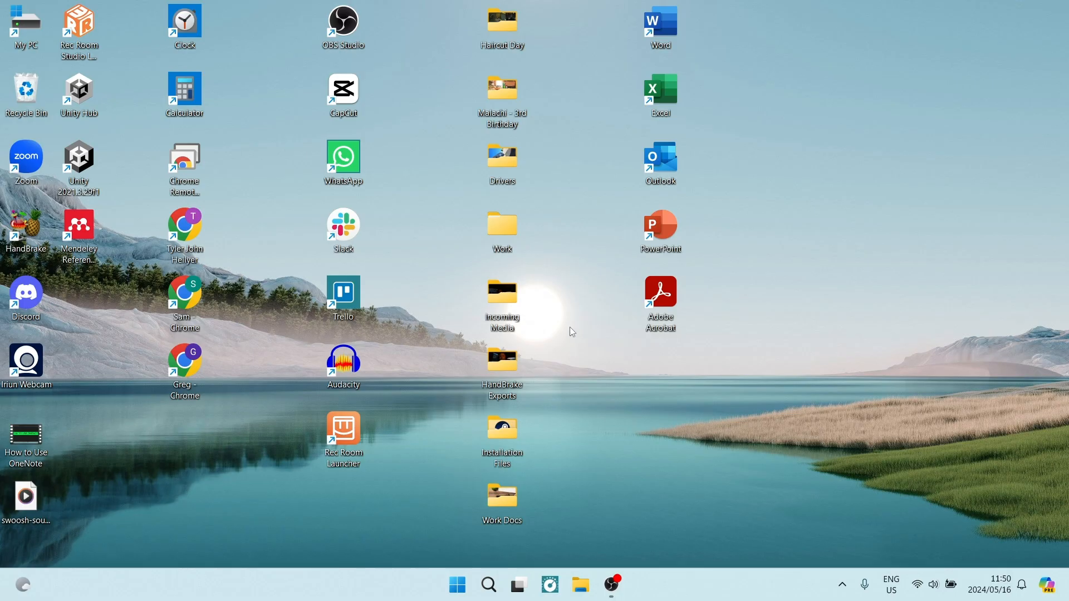
mouse_move(478, 477)
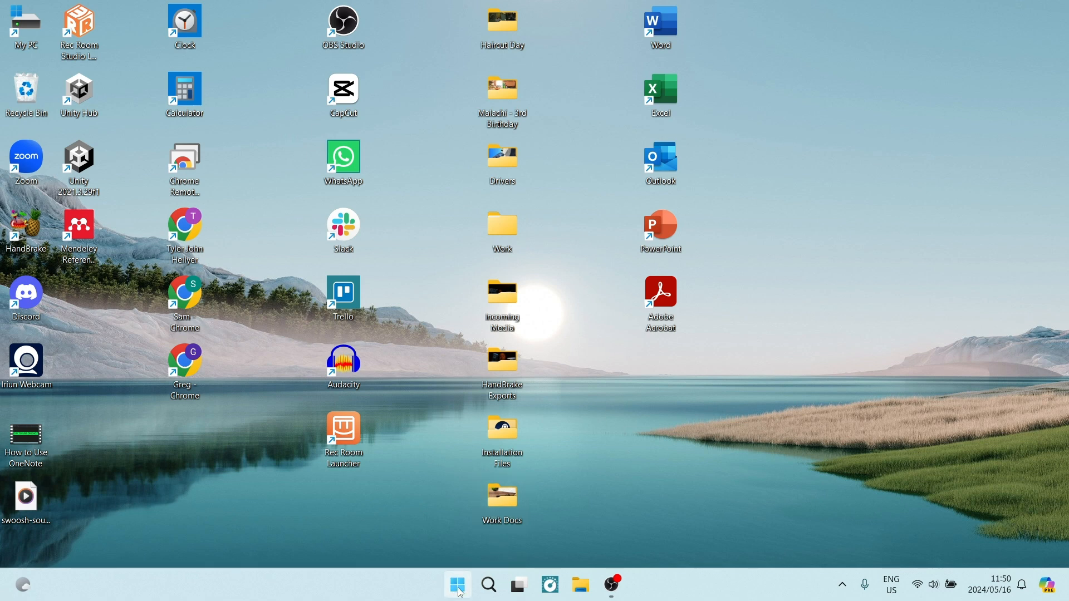
- Reopen the Start menu after signing back in
left_click(456, 585)
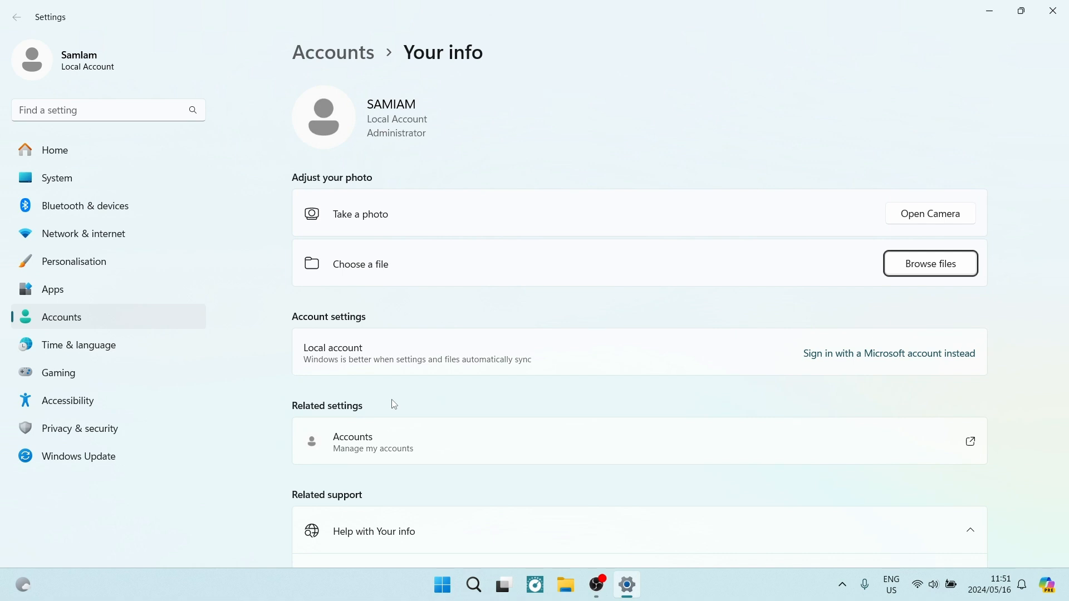
- Scroll the Your info page to confirm Samlam is a local administrator account
scroll("down", 3)
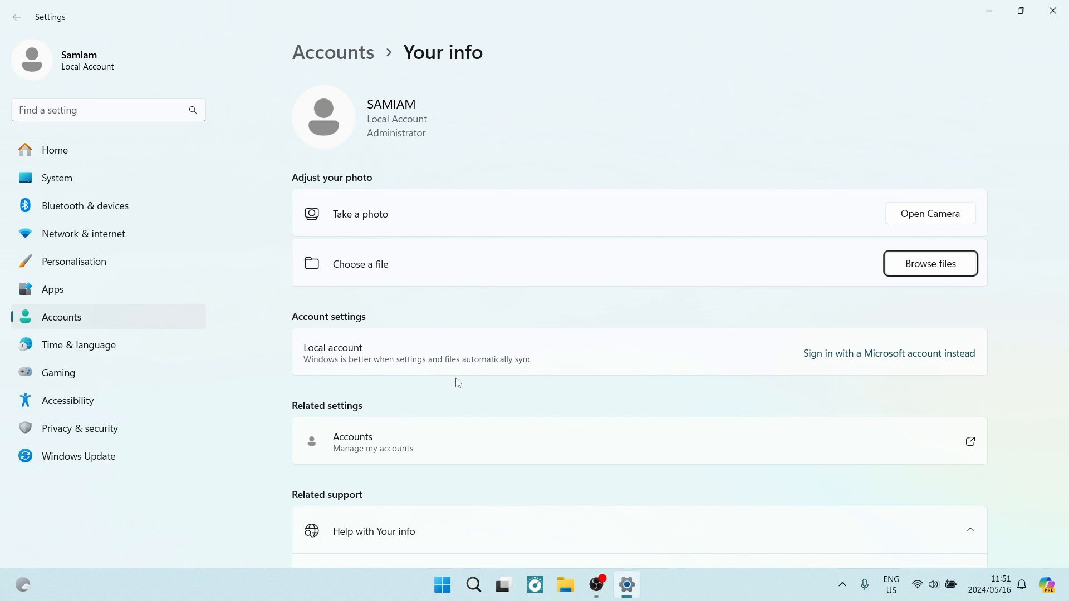
mouse_move(570, 469)
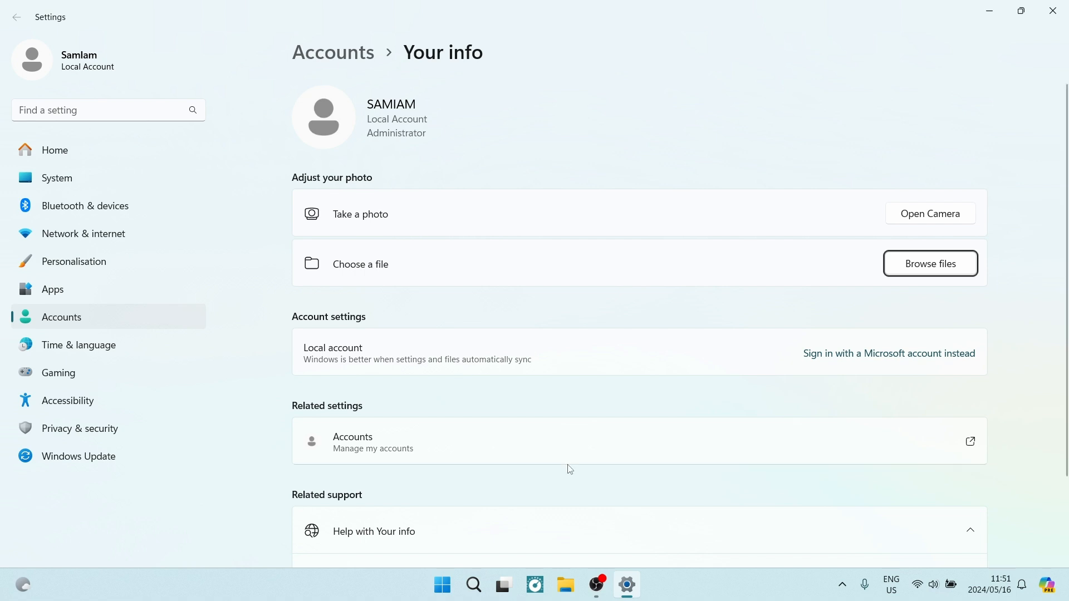
mouse_move(837, 364)
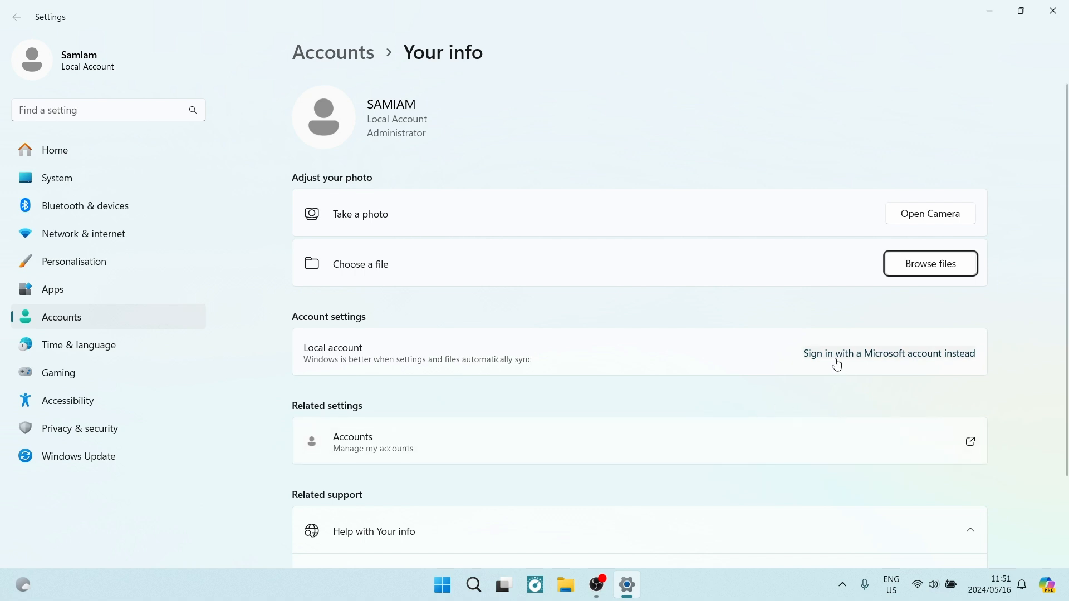